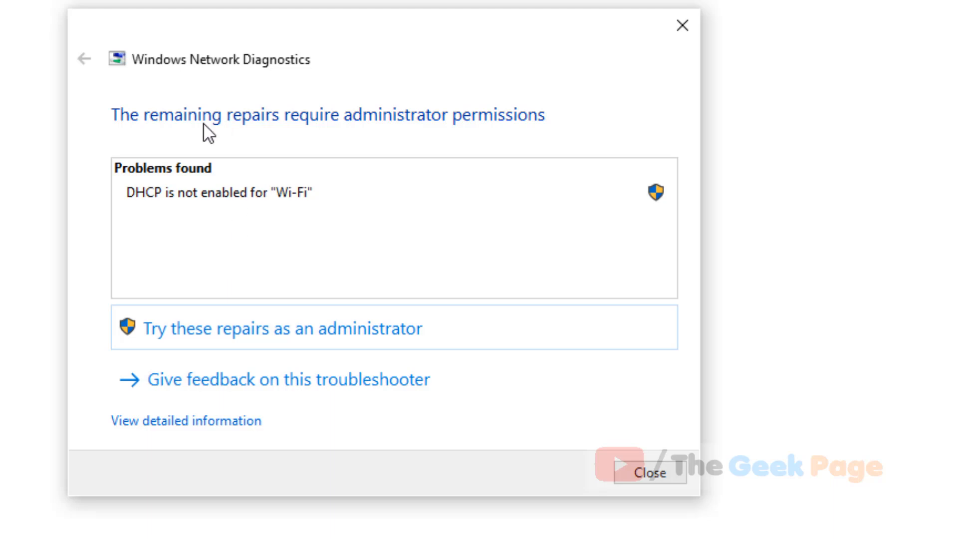
mouse_move(297, 210)
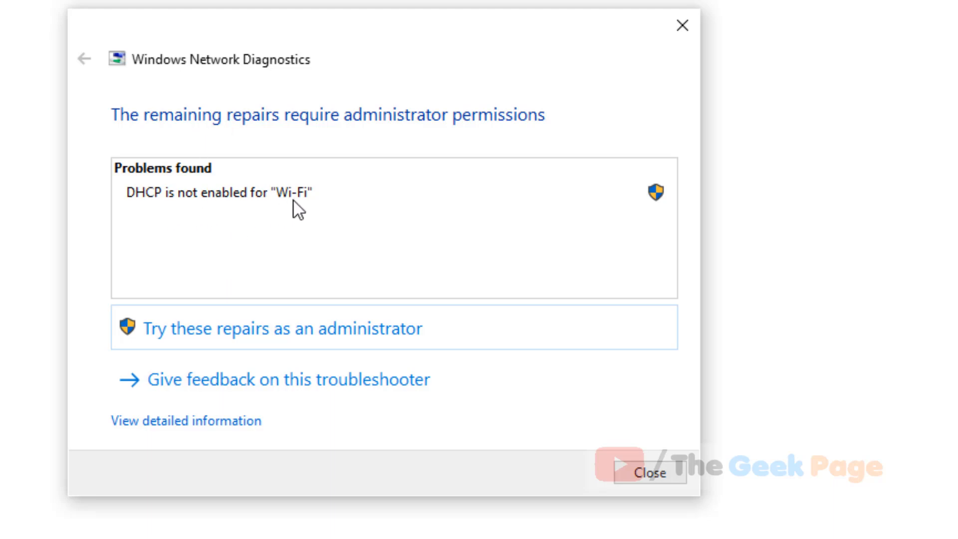
mouse_move(141, 200)
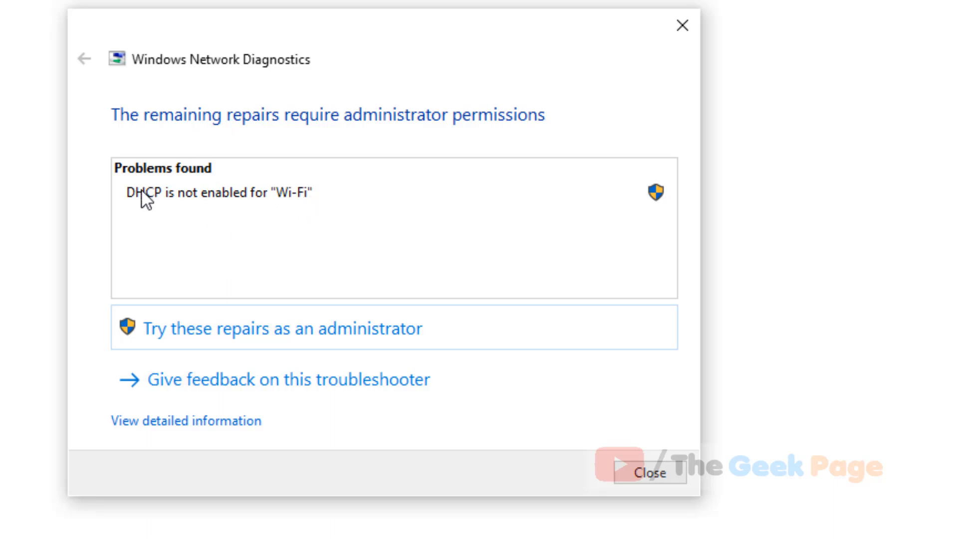
mouse_move(203, 201)
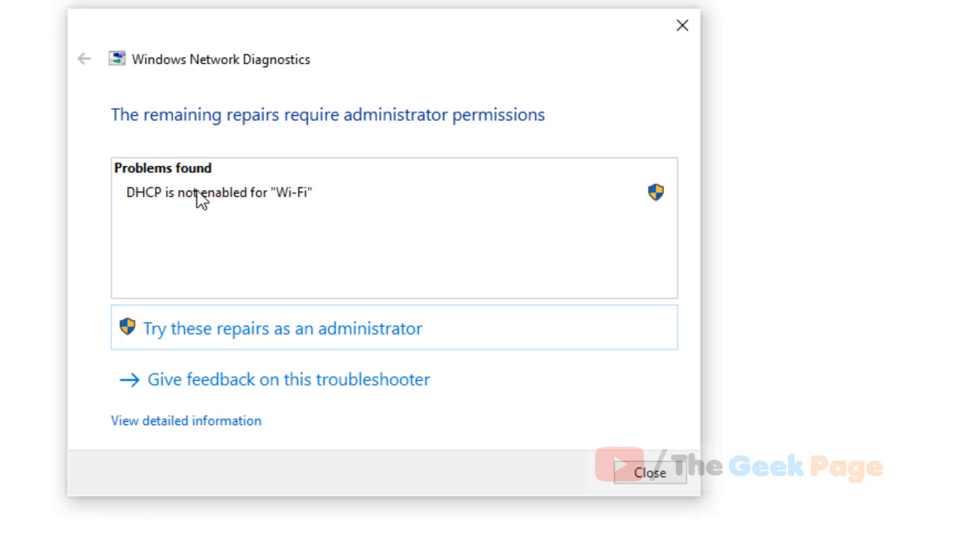
mouse_move(212, 69)
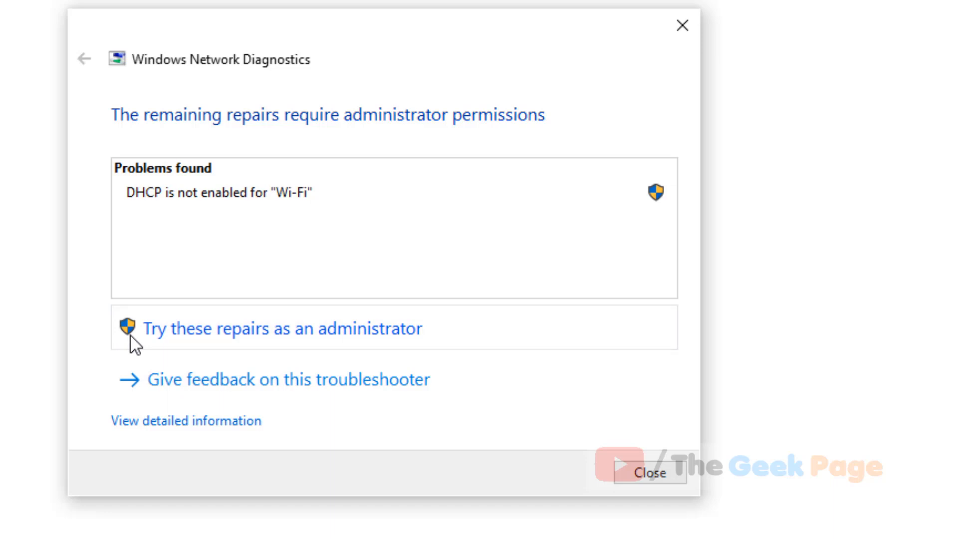
mouse_move(151, 346)
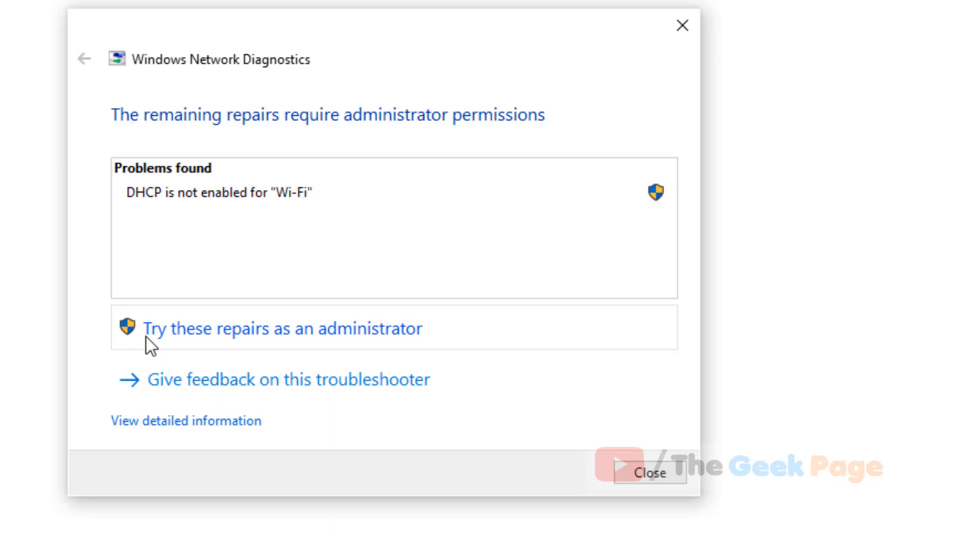
Run the repairs as administrator and apply the suggested fix for the Wi-Fi DHCP problem
left_click(350, 343)
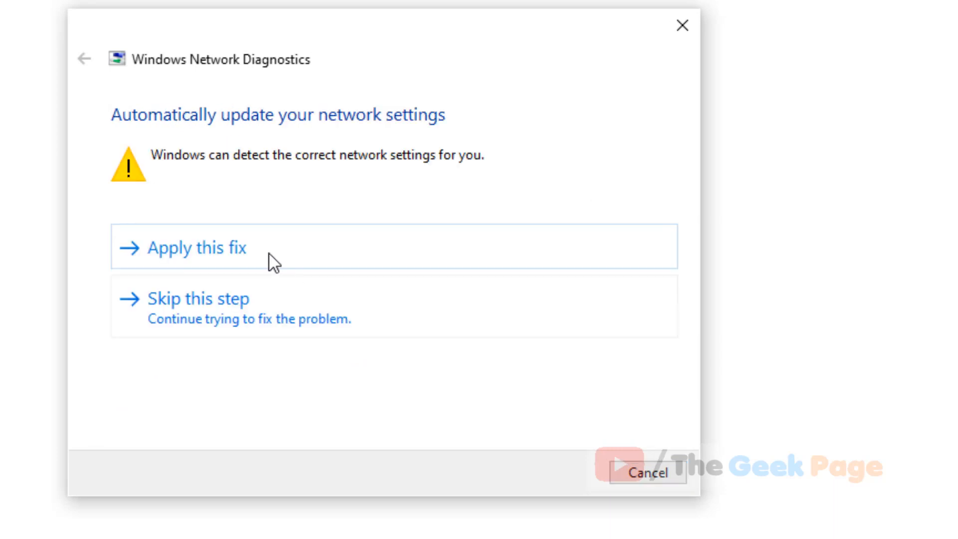
left_click(196, 247)
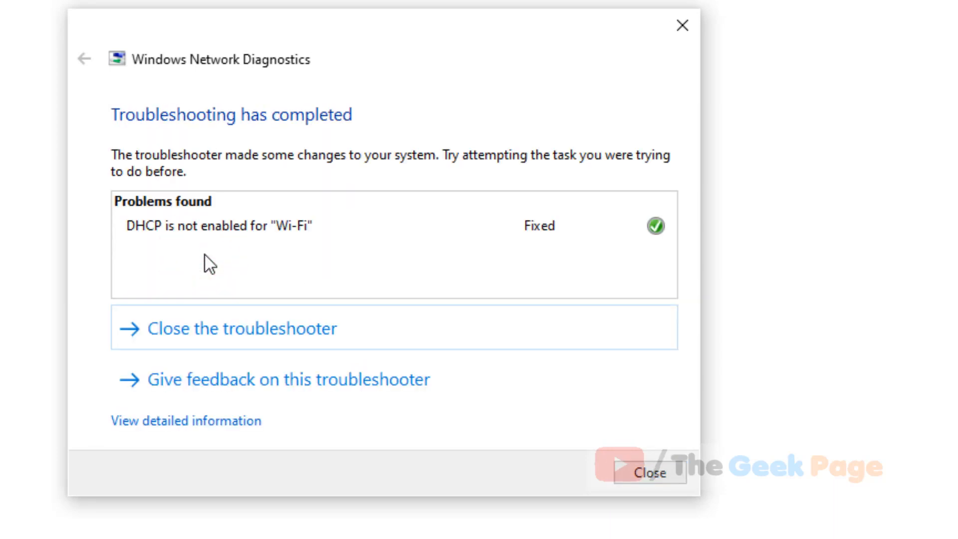
mouse_move(559, 255)
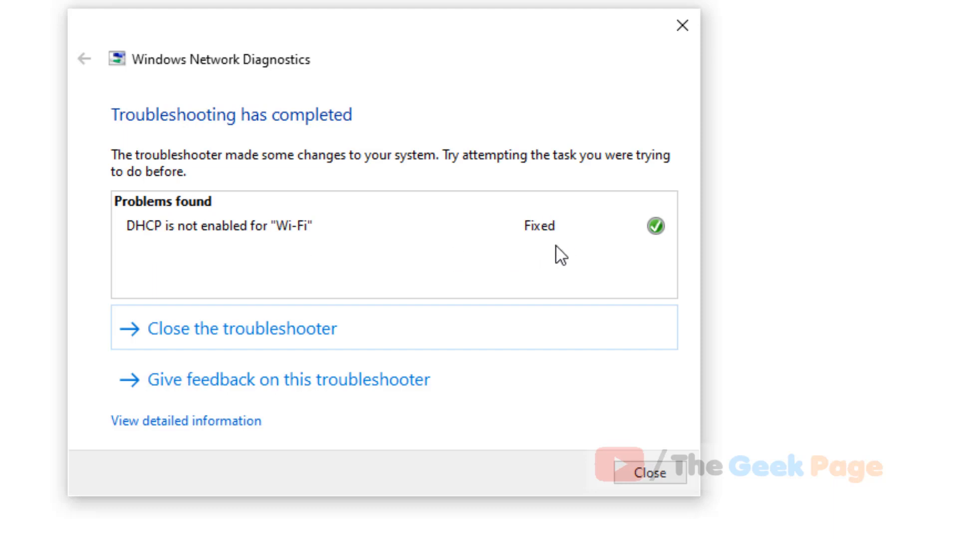
mouse_move(64, 217)
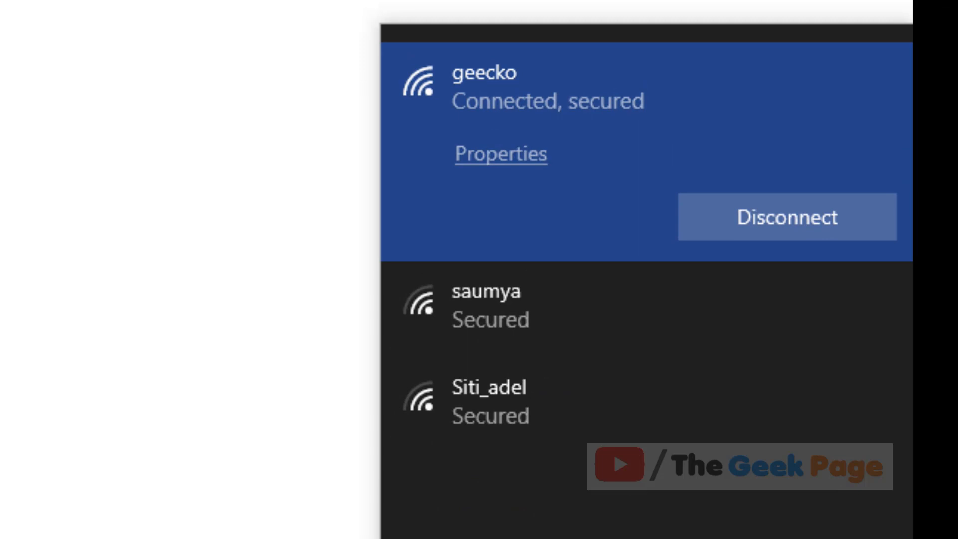
mouse_move(514, 177)
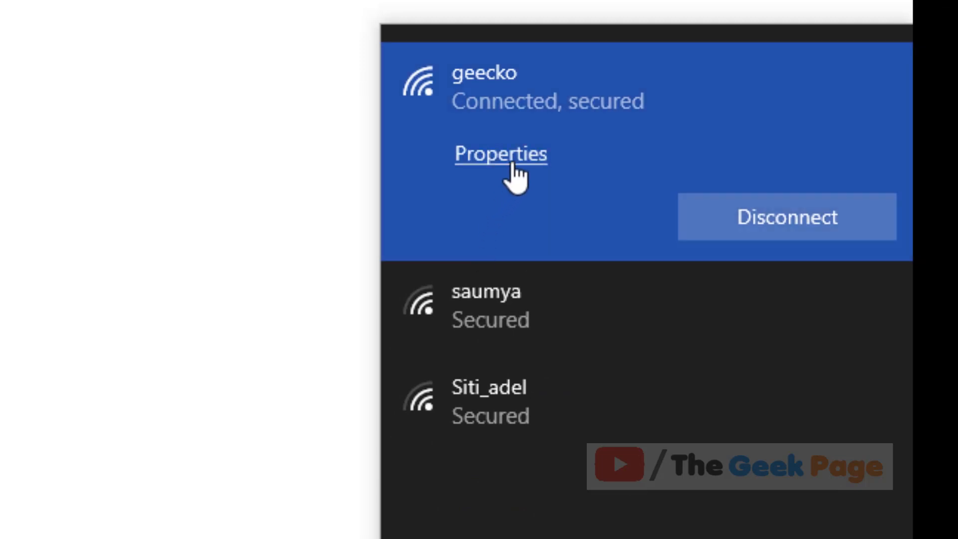
Save the geecko Wi-Fi network's IP assignment as Automatic (DHCP) from its properties page
left_click(500, 154)
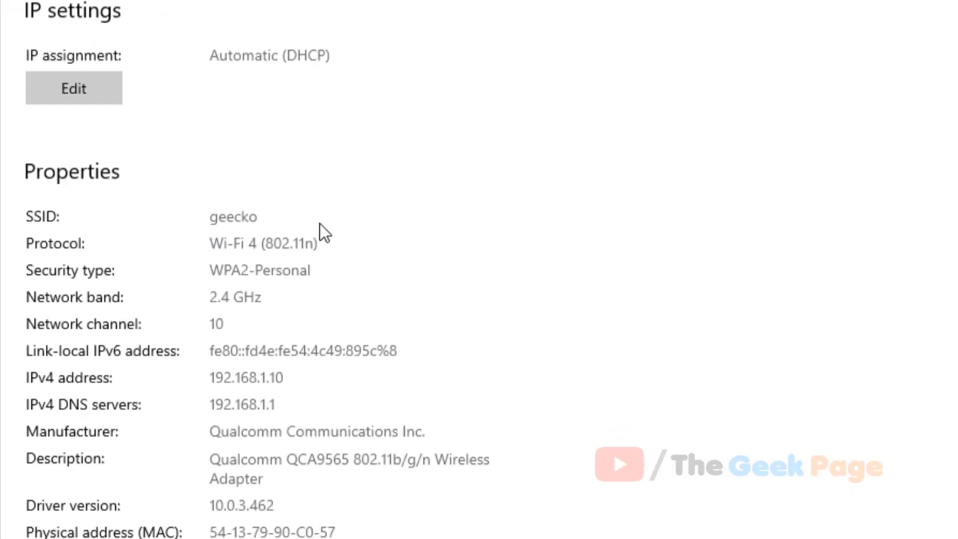
scroll("up", 3)
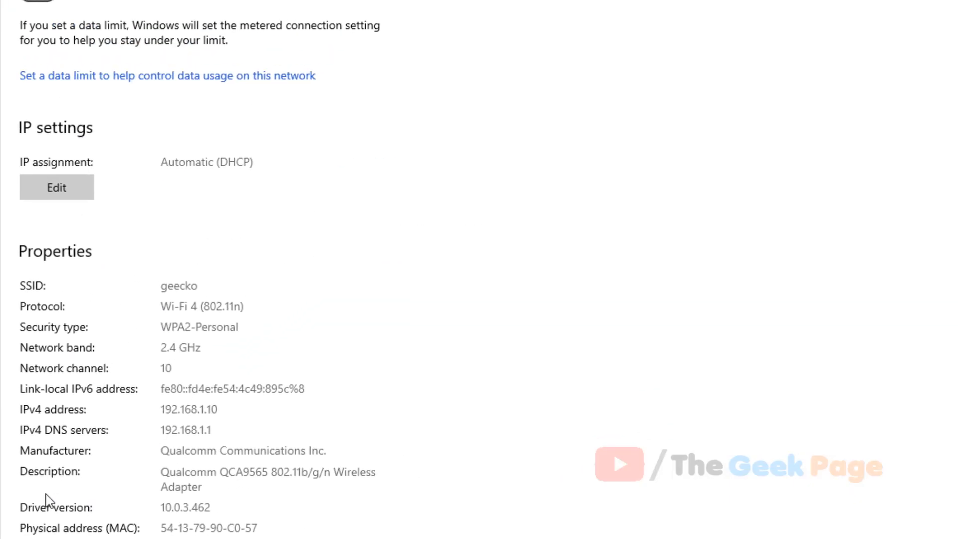
left_click(56, 187)
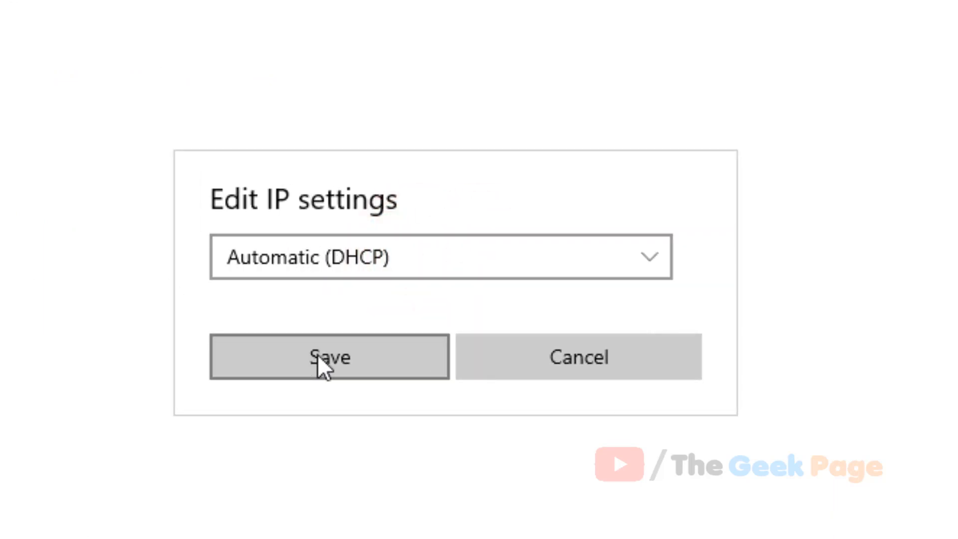
left_click(328, 358)
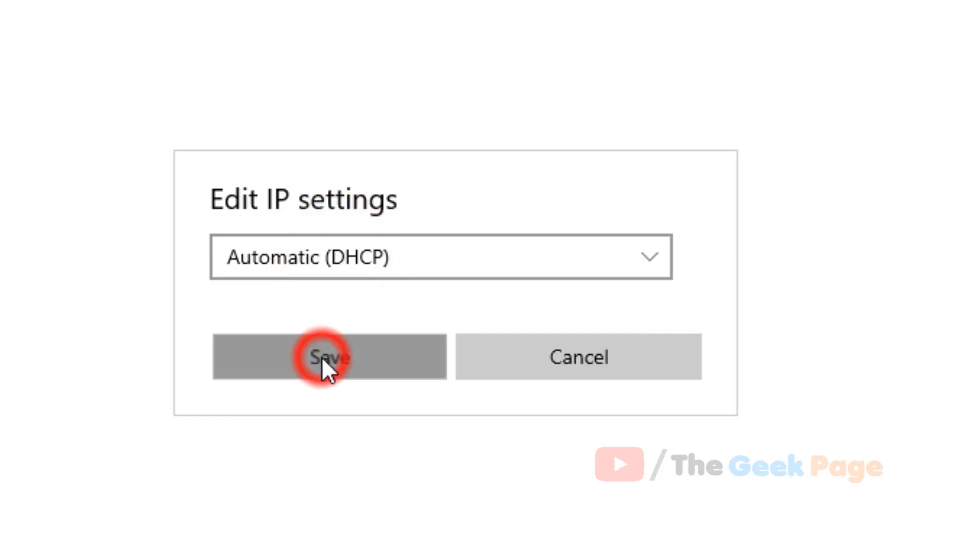
left_click(329, 358)
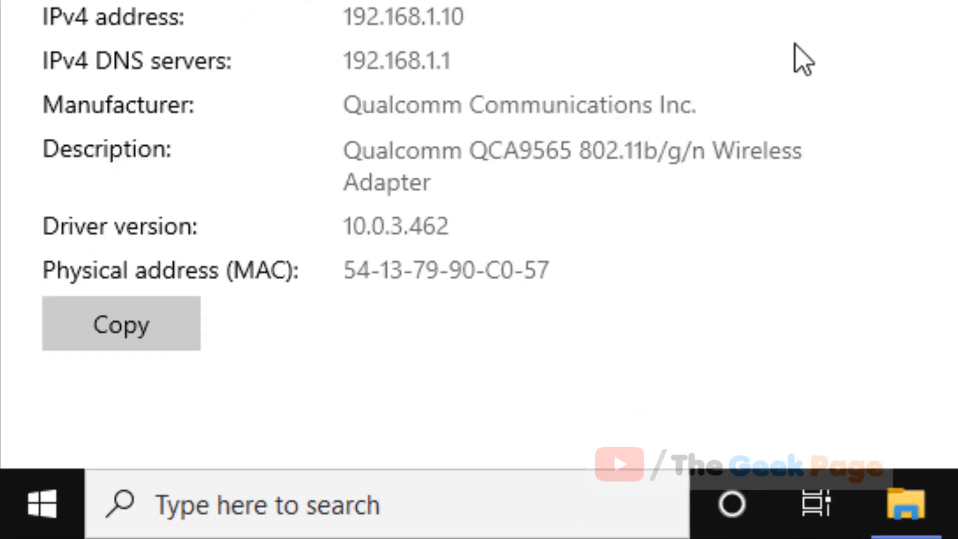
Launch the Network Connections window via the Run prompt with ncpa.cpl
right_click(41, 506)
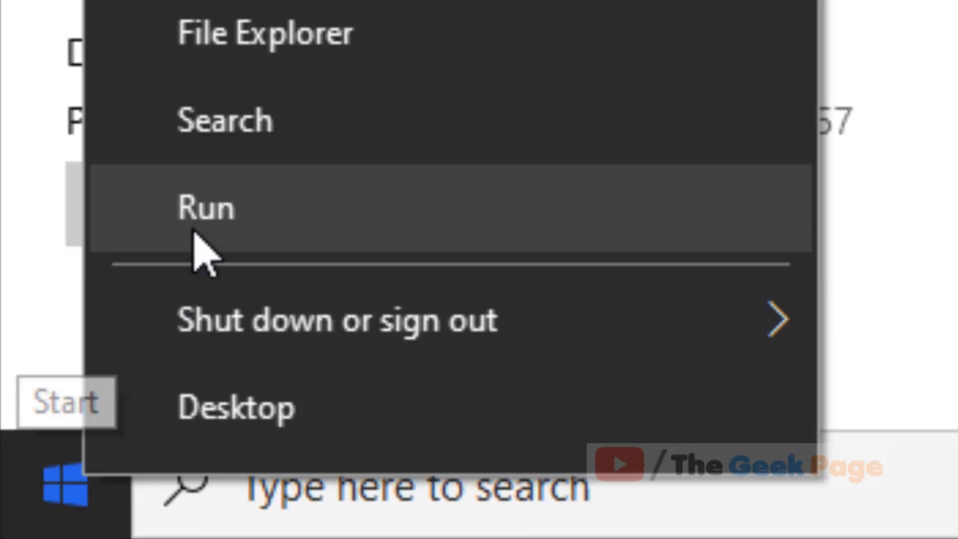
left_click(206, 207)
type("ncpa.")
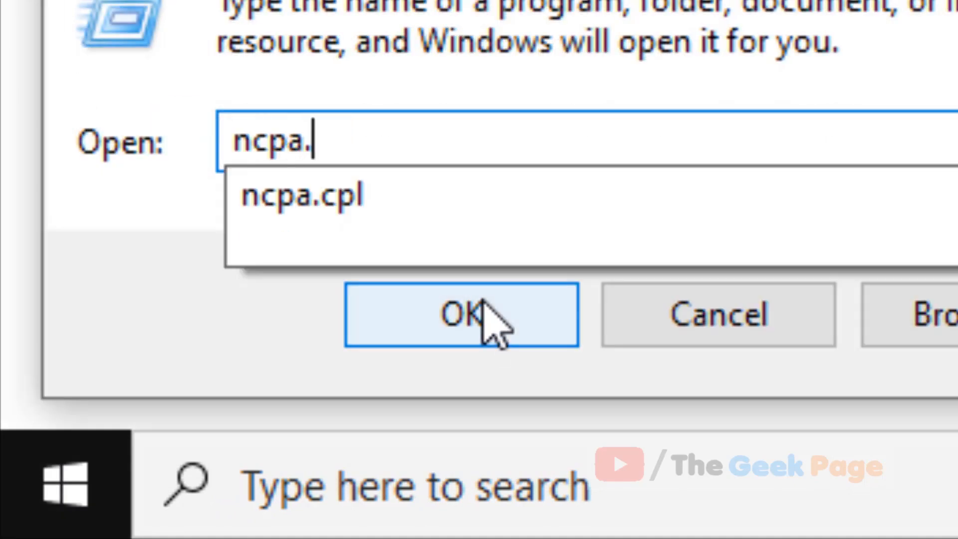
left_click(462, 314)
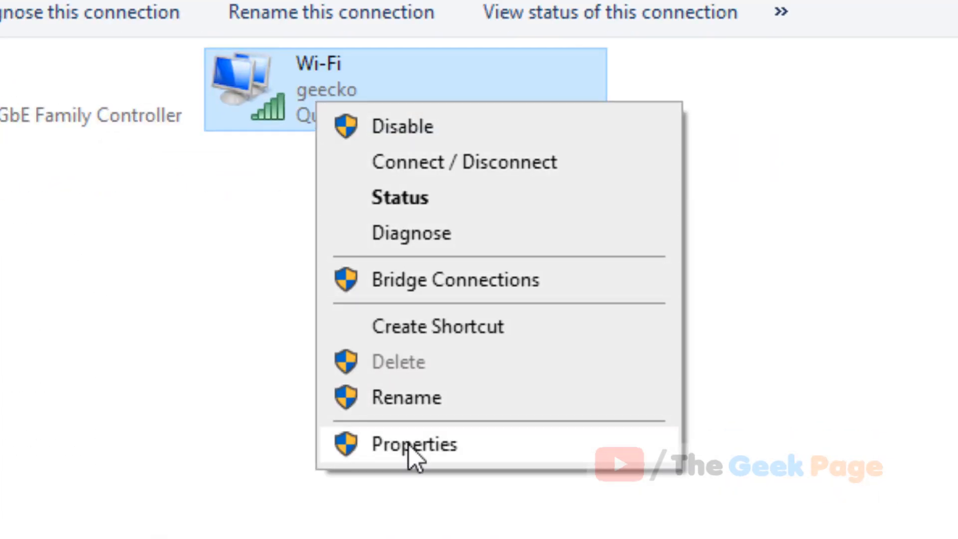
Open the Wi-Fi adapter's Internet Protocol Version 4 (TCP/IPv4) properties dialog
left_click(414, 444)
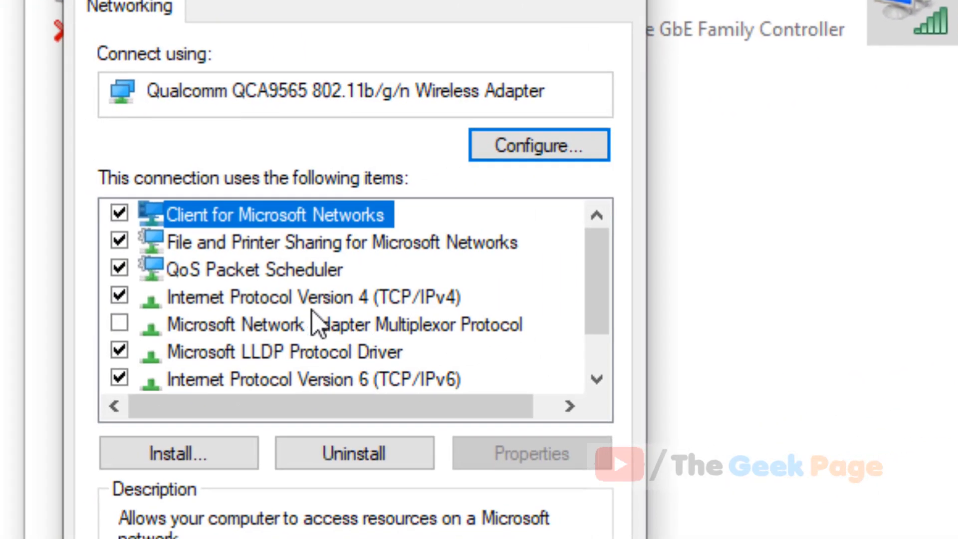
left_click(312, 297)
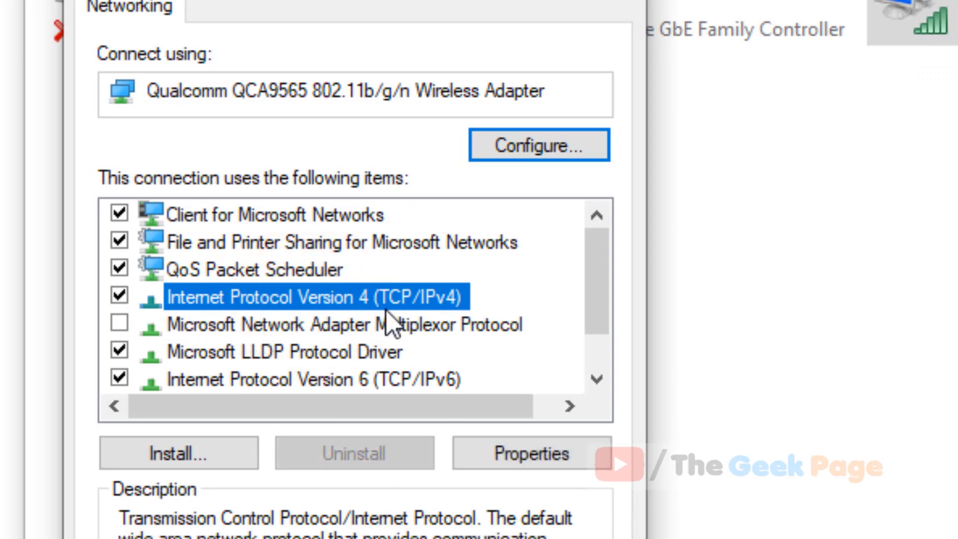
mouse_move(459, 327)
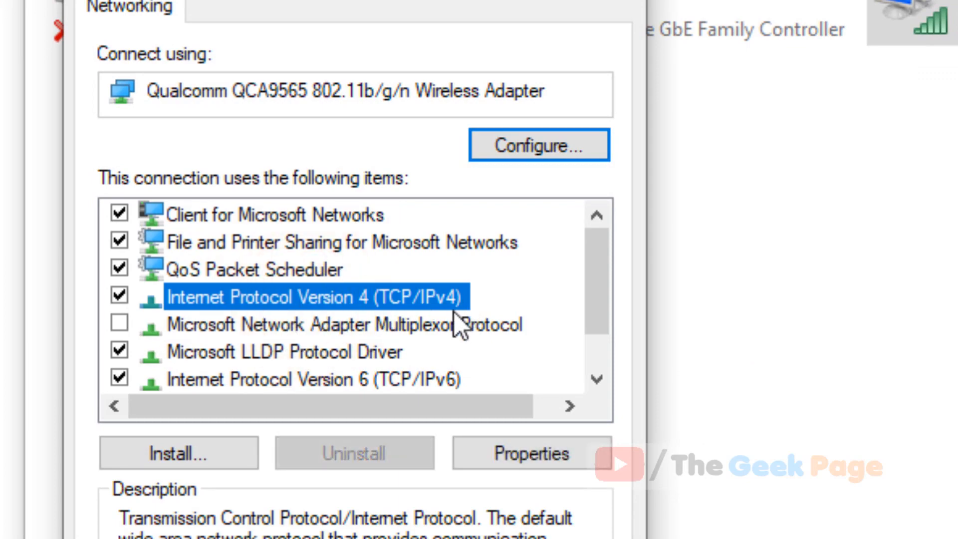
left_click(532, 453)
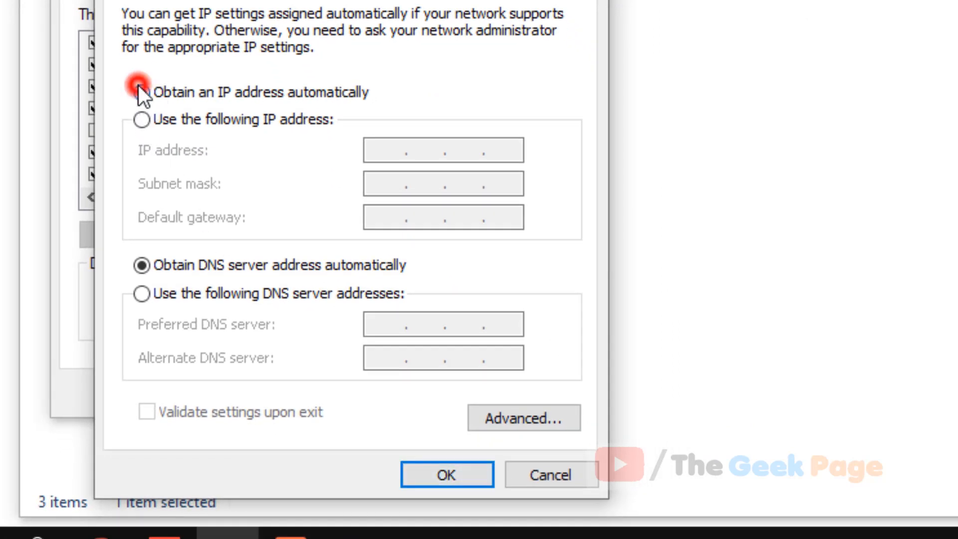
Set the Wi-Fi IPv4 settings to obtain IP address and DNS server automatically and confirm
left_click(141, 92)
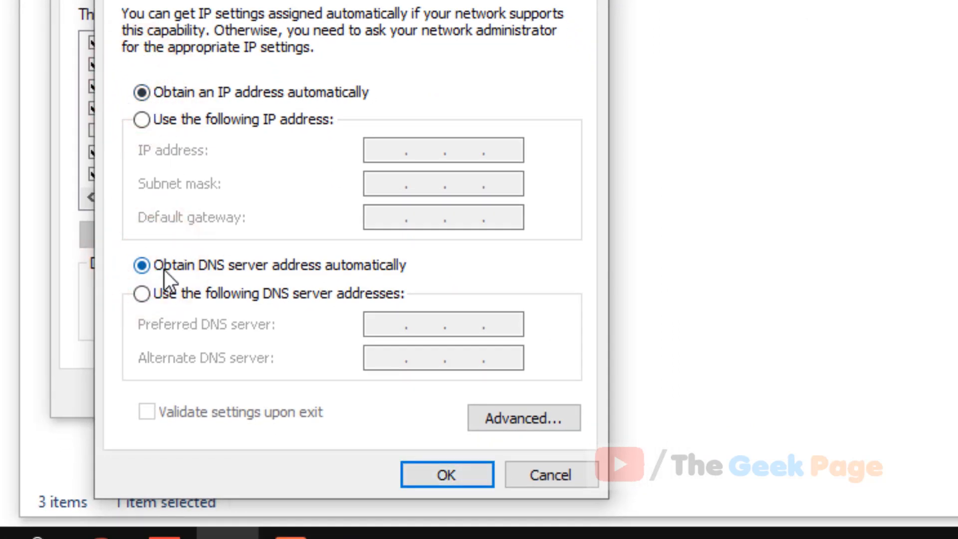
mouse_move(278, 101)
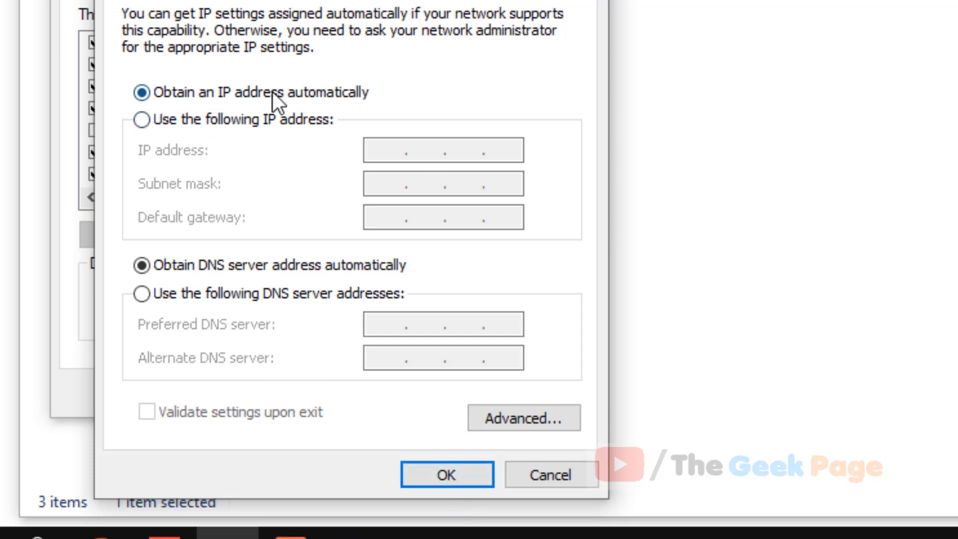
mouse_move(222, 287)
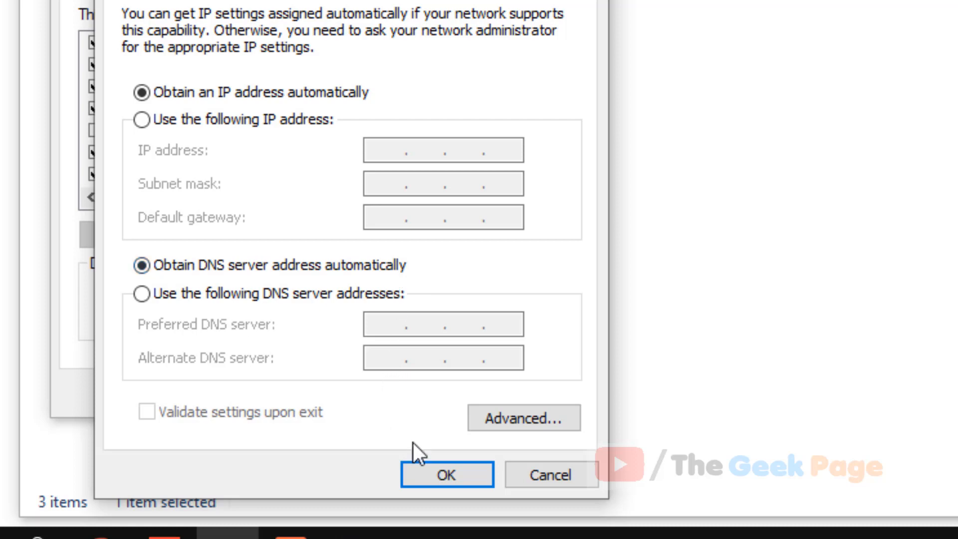
left_click(446, 474)
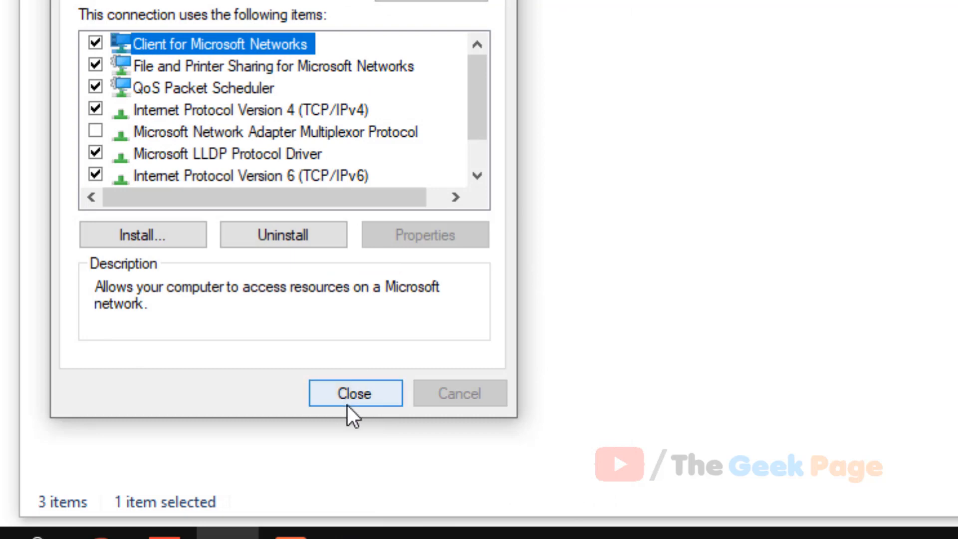